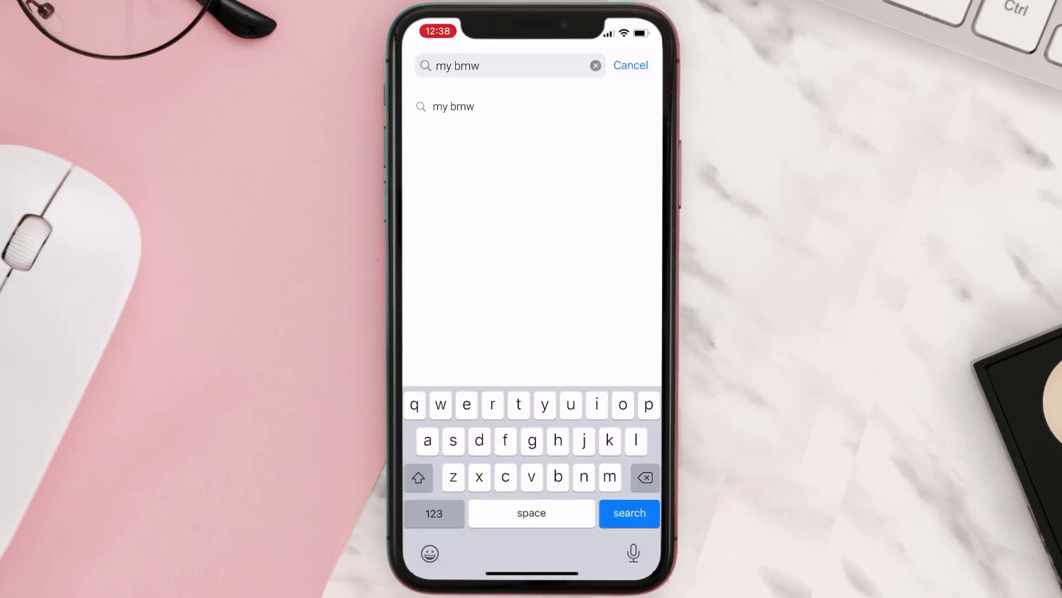
- Search App Store for 'my bmw' and start the My BMW update
{"action": "left_click", "coordinate": [629, 513]}
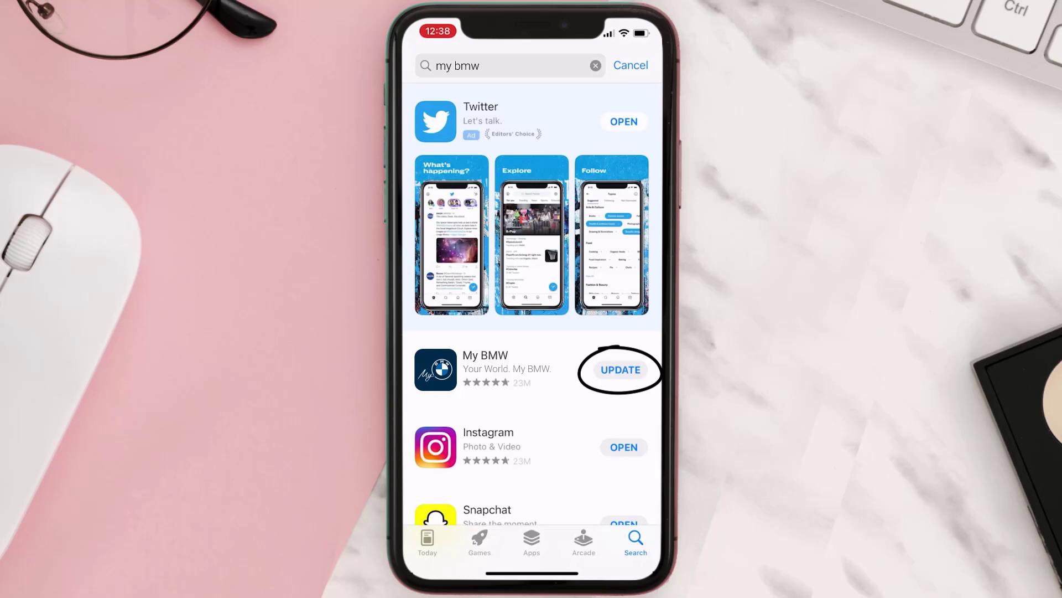
{"action": "left_click", "coordinate": [620, 369]}
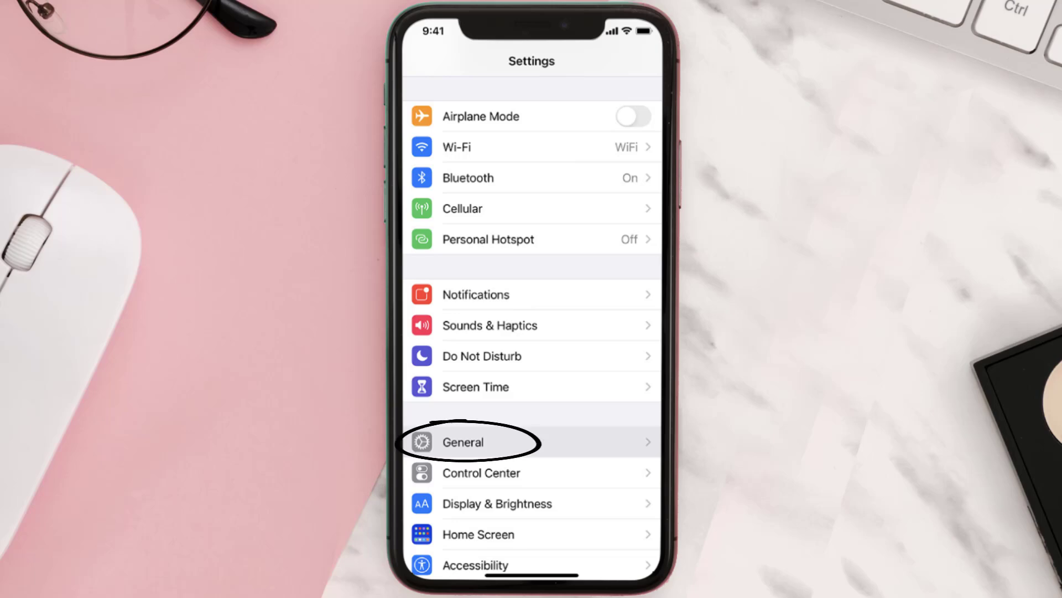
- Reach My BMW's storage details via General and iPhone Storage
{"action": "left_click", "coordinate": [462, 442]}
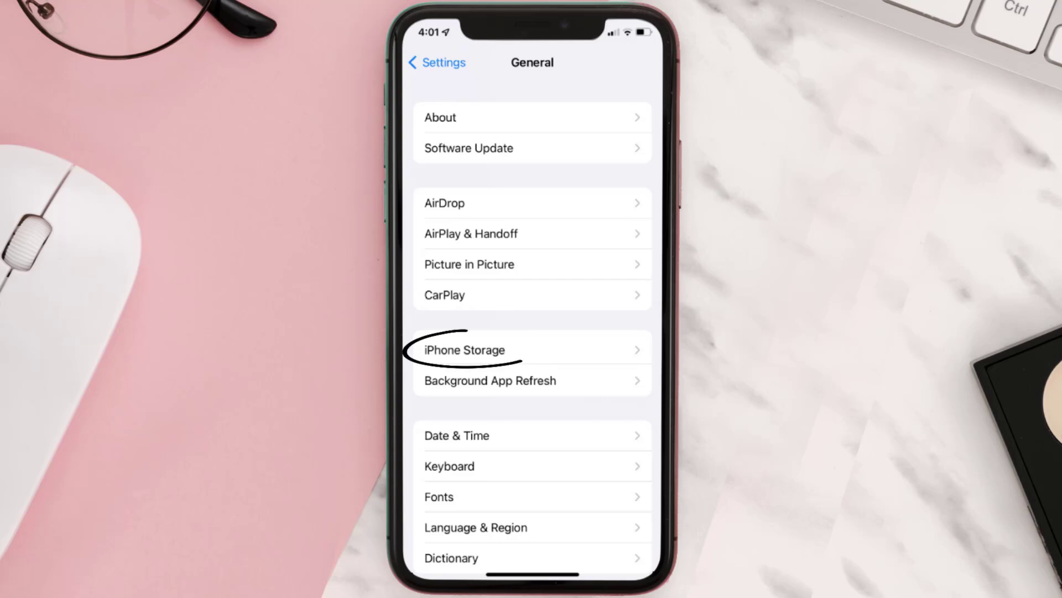
{"action": "left_click", "coordinate": [466, 350]}
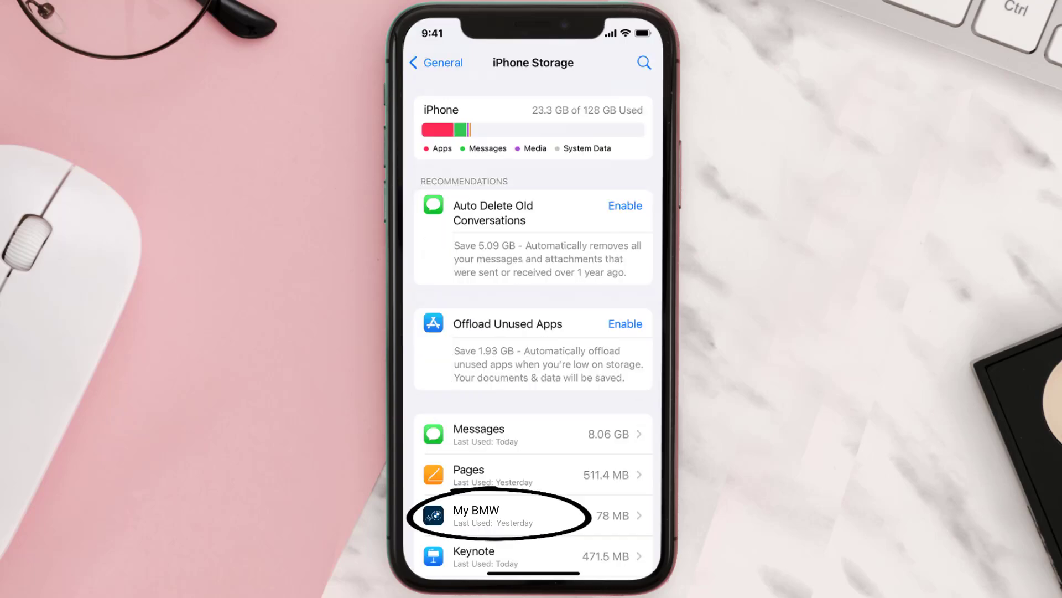
{"action": "left_click", "coordinate": [502, 515]}
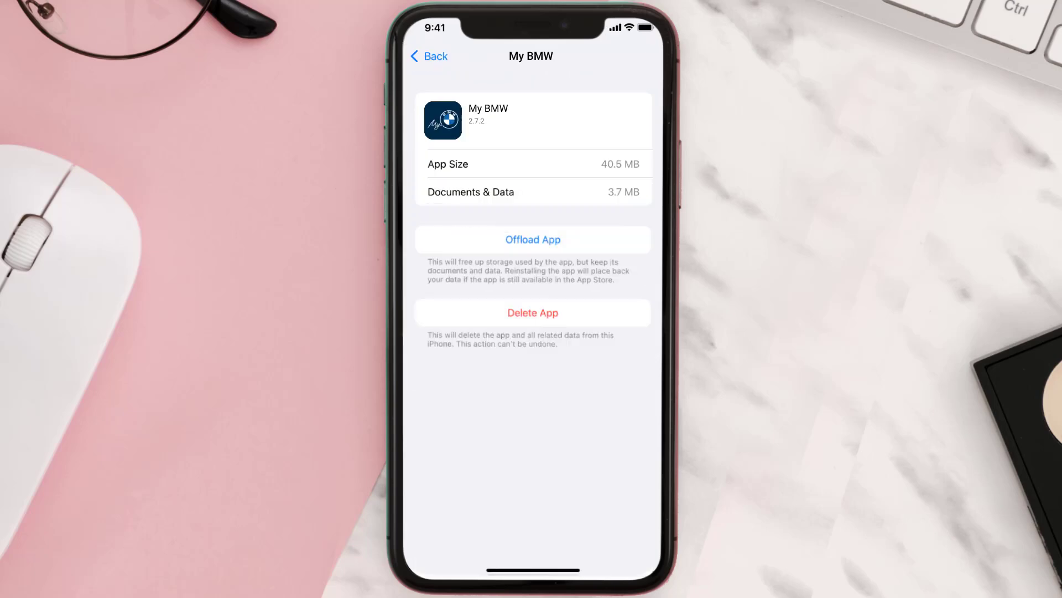
- Offload My BMW keeping its data, reinstall it, then delete the app and its data
{"action": "left_click", "coordinate": [532, 239]}
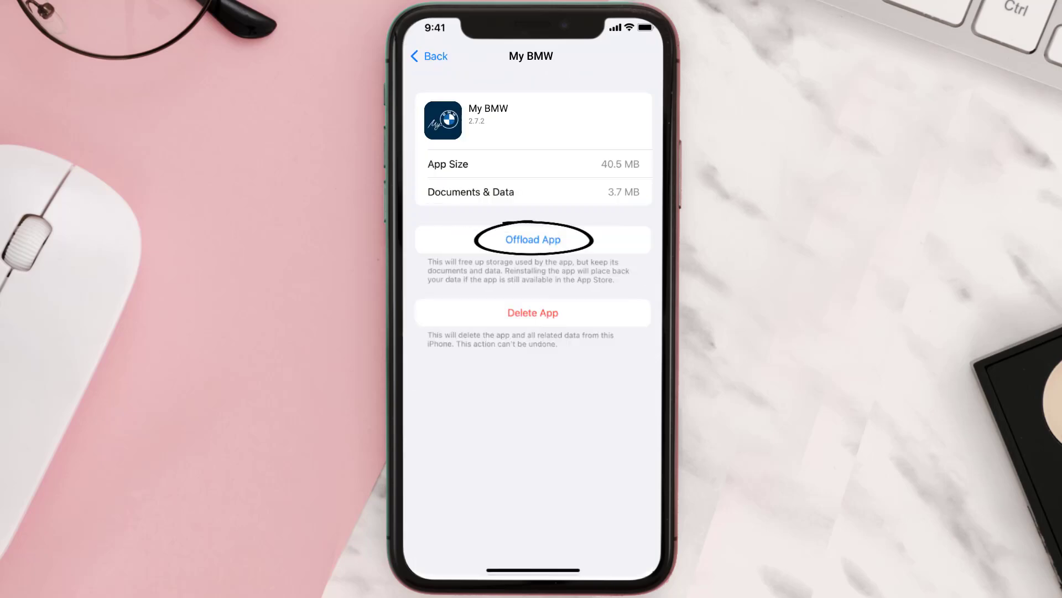
{"action": "left_click", "coordinate": [532, 239]}
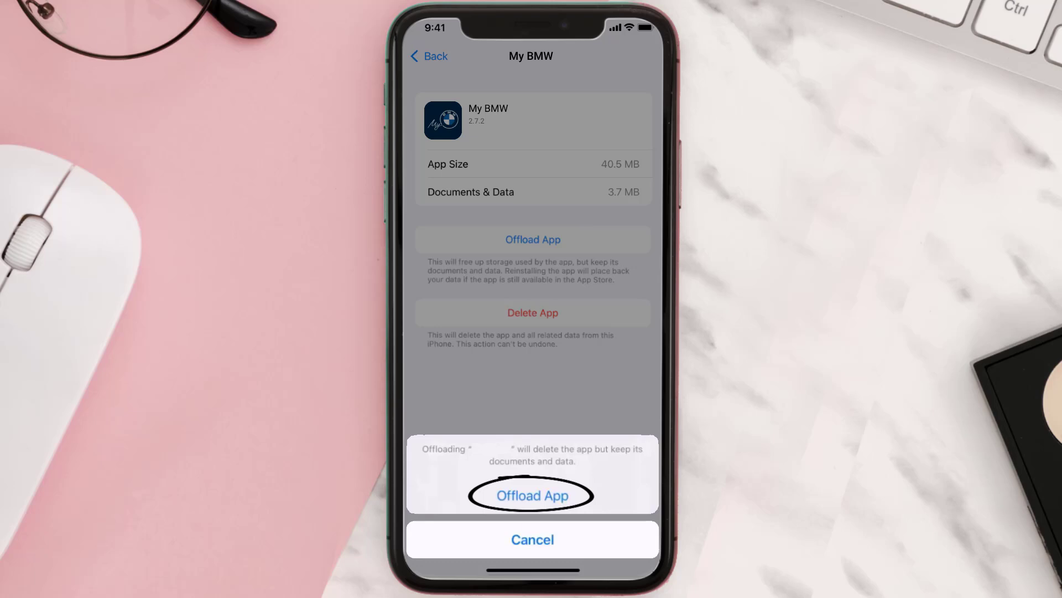
{"action": "left_click", "coordinate": [533, 496]}
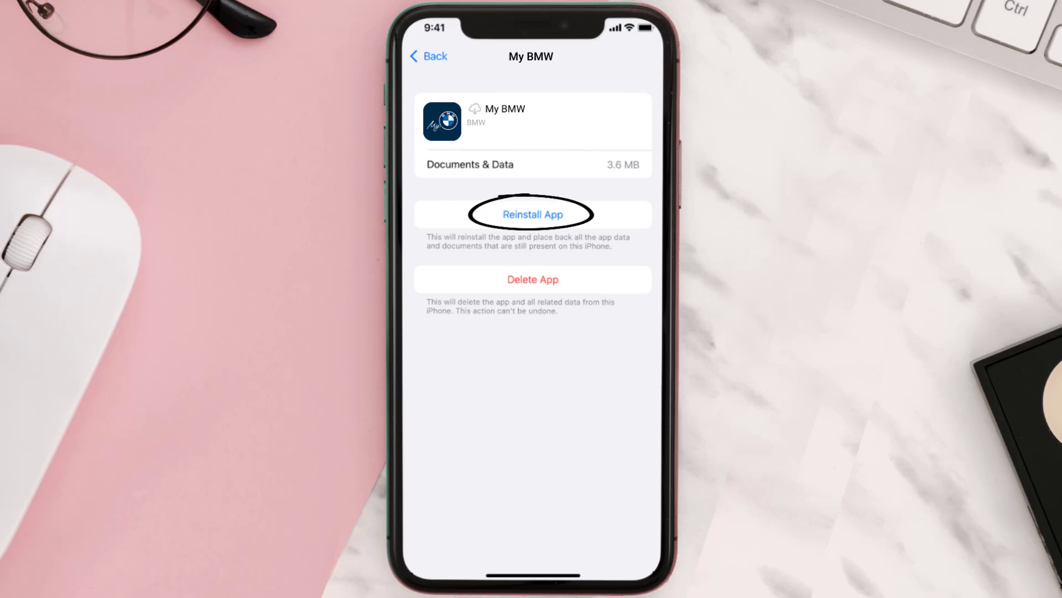
{"action": "left_click", "coordinate": [533, 214]}
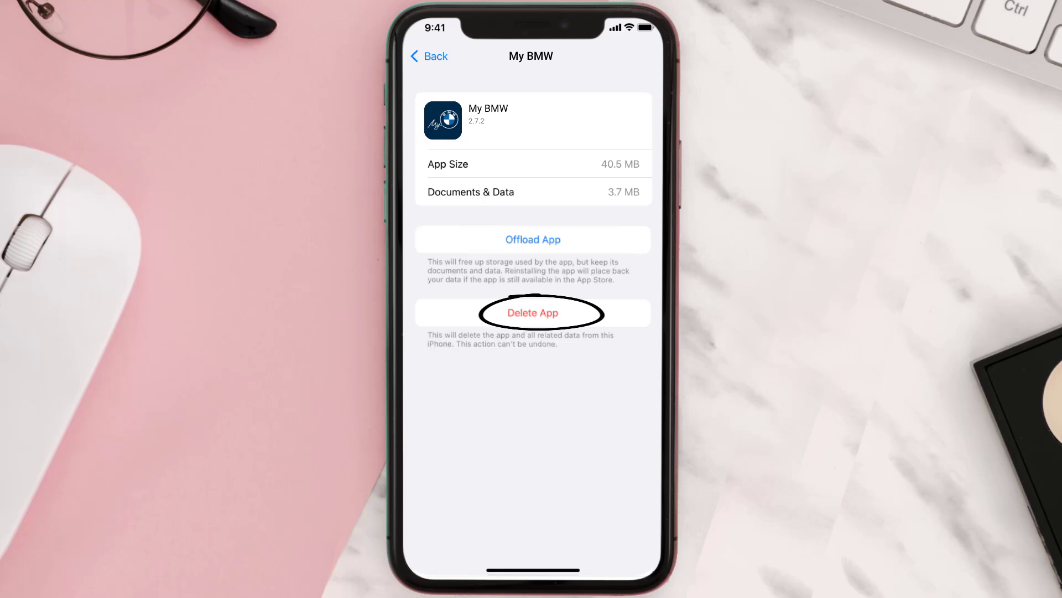
{"action": "left_click", "coordinate": [532, 312]}
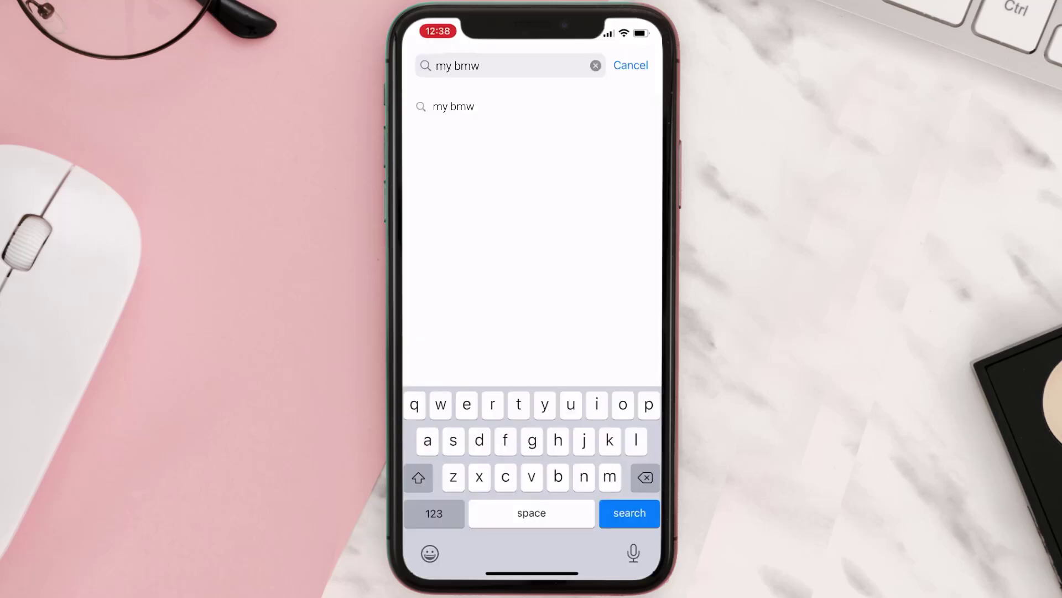
- Search 'my bmw' in App Store and download My BMW again with GET
{"action": "left_click", "coordinate": [629, 512]}
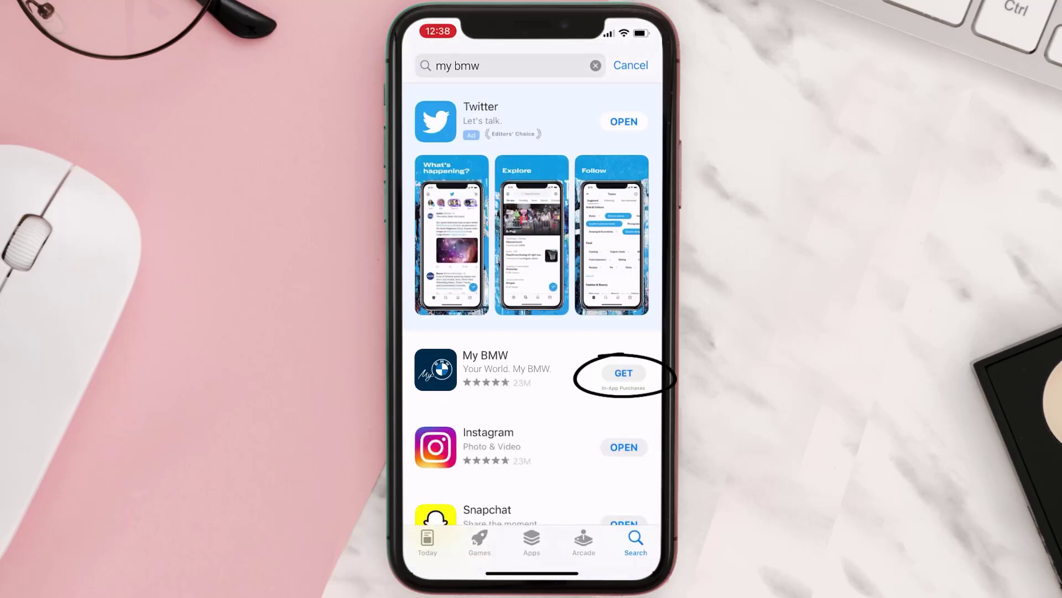
{"action": "left_click", "coordinate": [623, 373]}
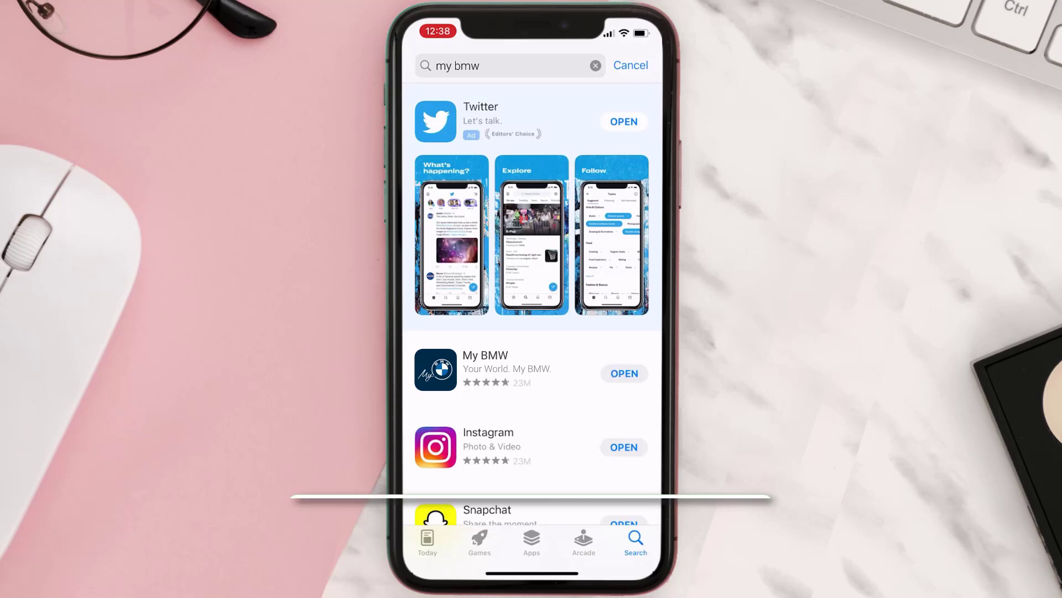